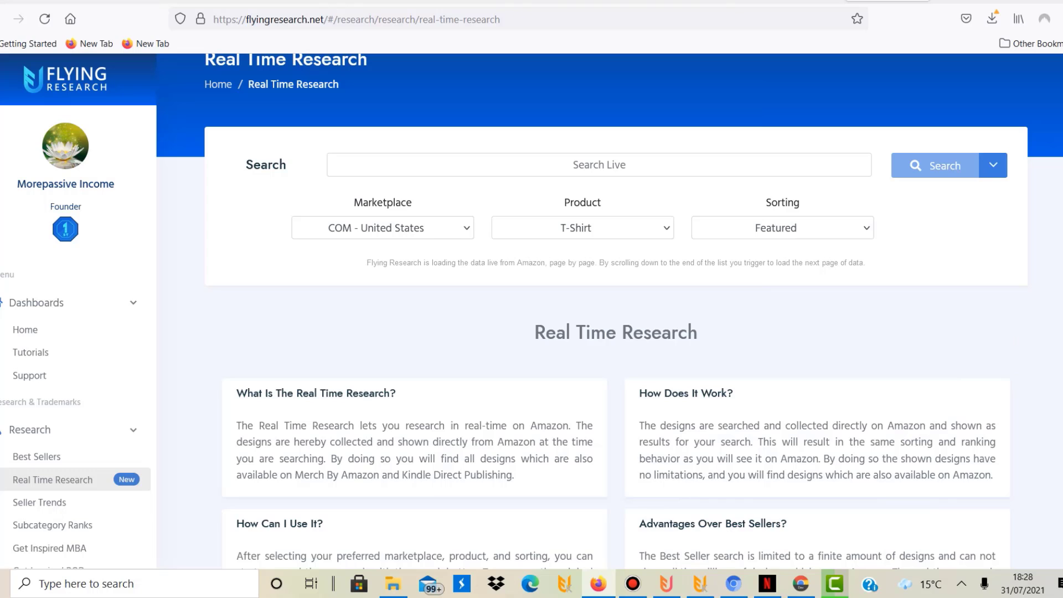
Scroll down to the four Real Time Research information cards below the search panel.
{"action": "scroll", "scroll_direction": "down", "scroll_amount": 3}
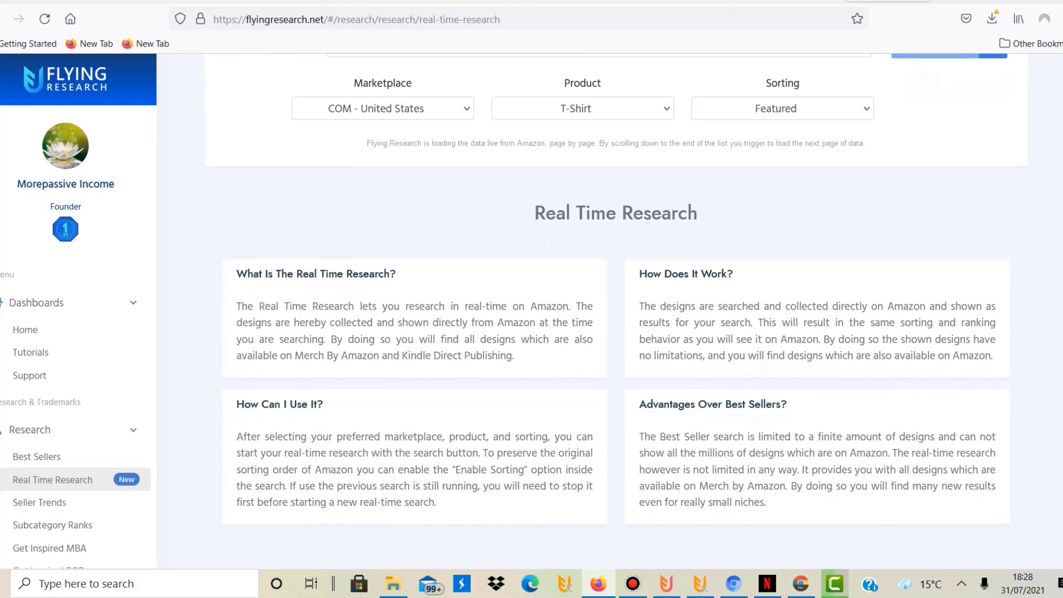
{"action": "scroll", "scroll_direction": "down", "scroll_amount": 3}
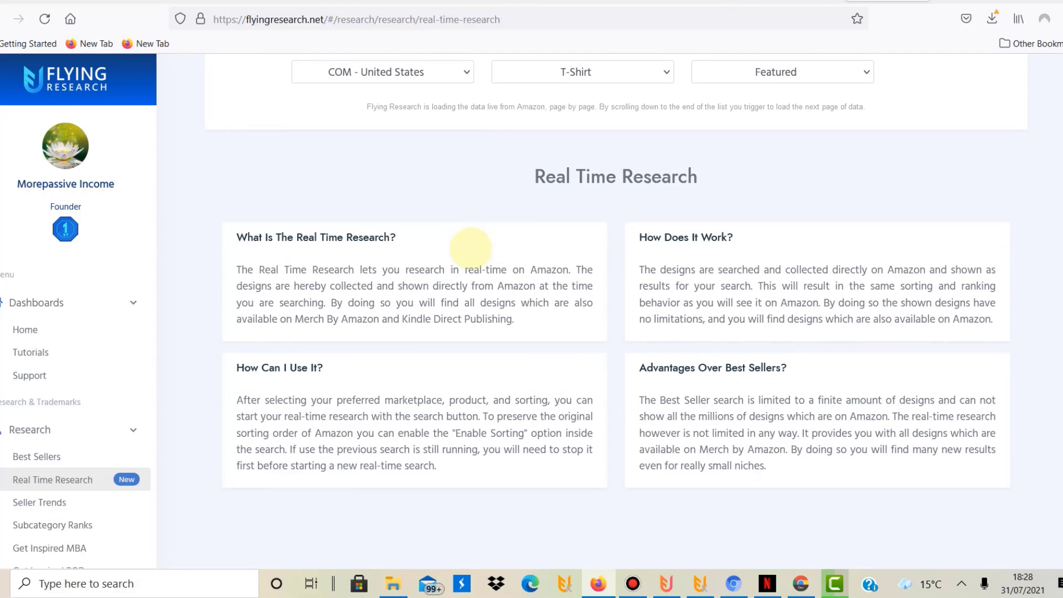
{"action": "mouse_move", "coordinate": [462, 263]}
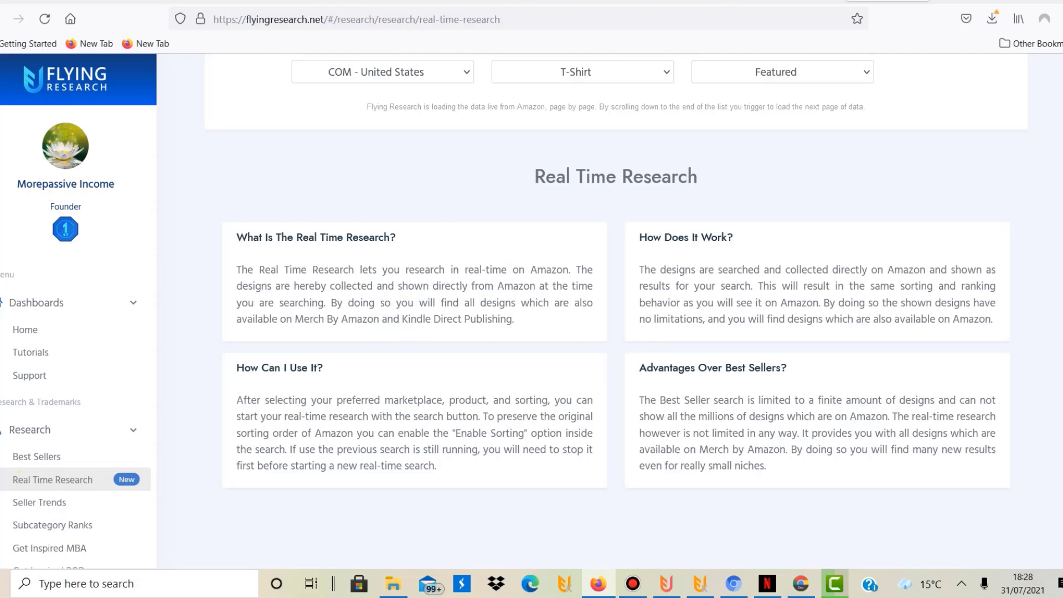
{"action": "mouse_move", "coordinate": [52, 480]}
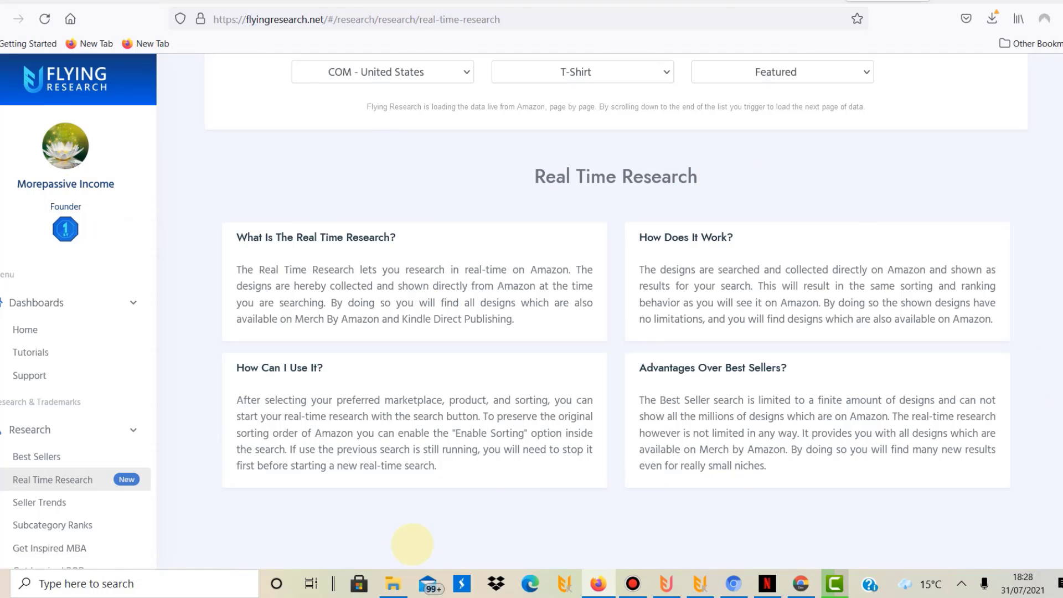
{"action": "mouse_move", "coordinate": [39, 501]}
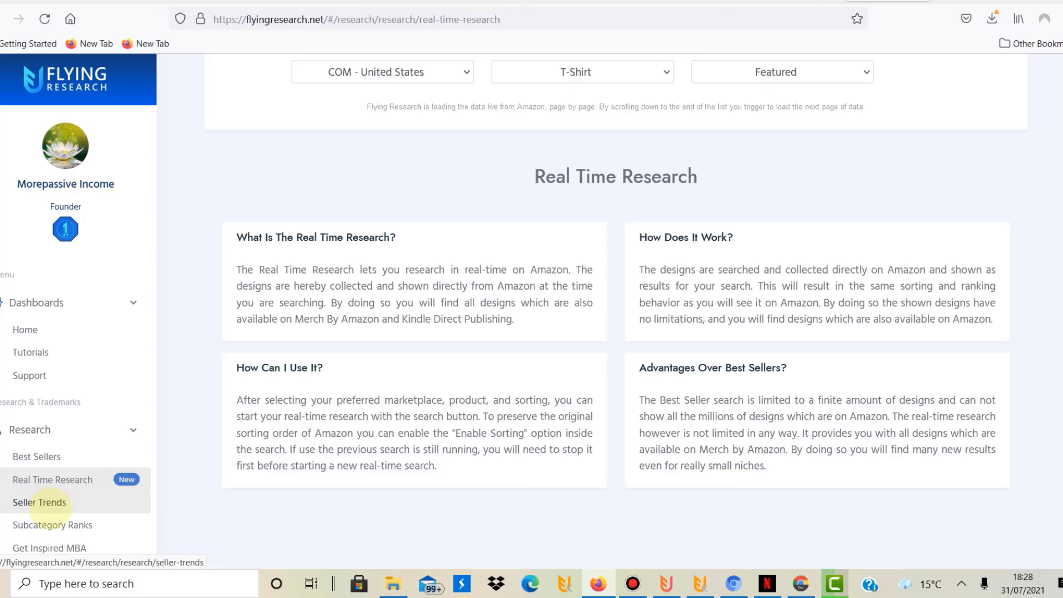
{"action": "mouse_move", "coordinate": [36, 456]}
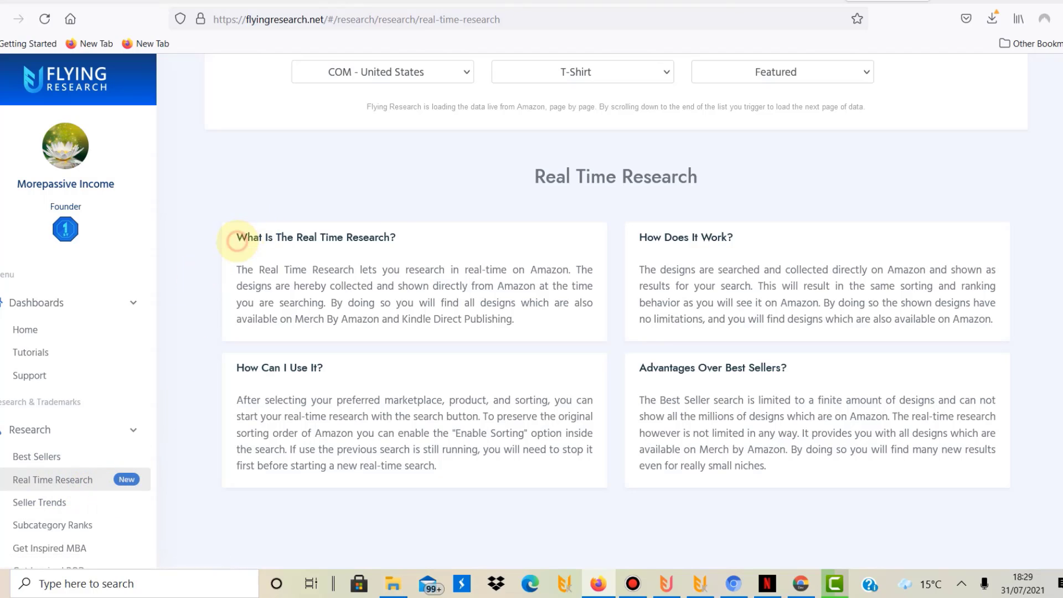
Highlight the 'What Is The Real Time Research?' and 'Advantages Over Best Sellers?' explanations.
{"action": "left_click_drag", "start_coordinate": [236, 238], "coordinate": [514, 319]}
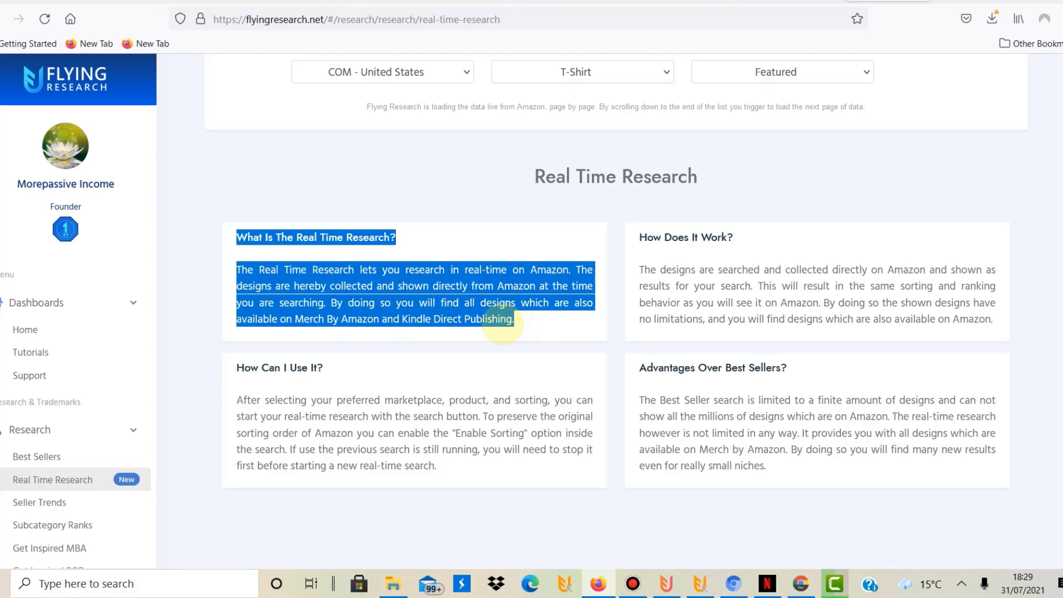
{"action": "mouse_move", "coordinate": [635, 205]}
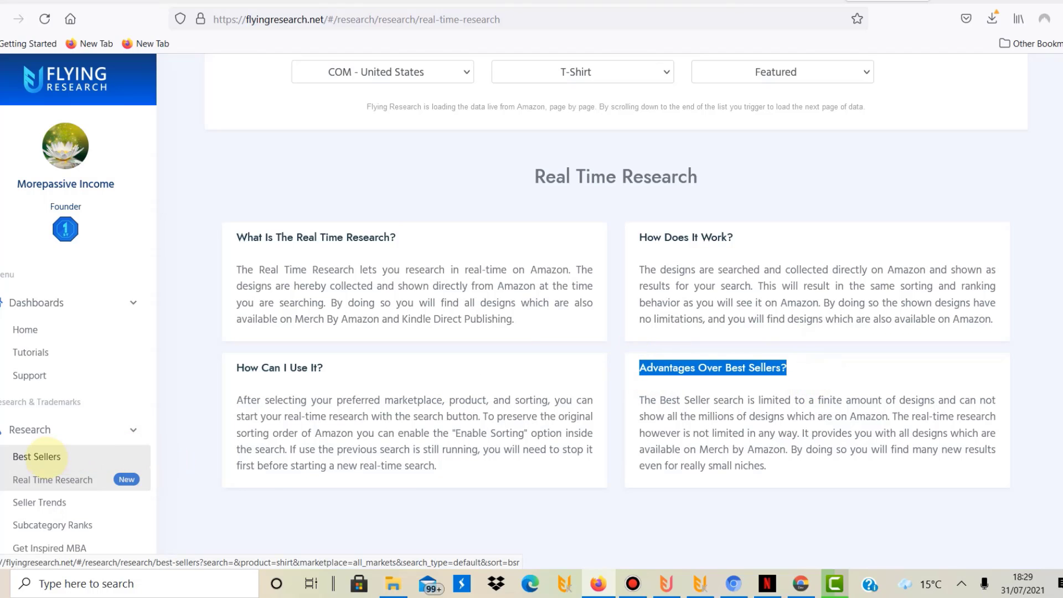
{"action": "mouse_move", "coordinate": [52, 479]}
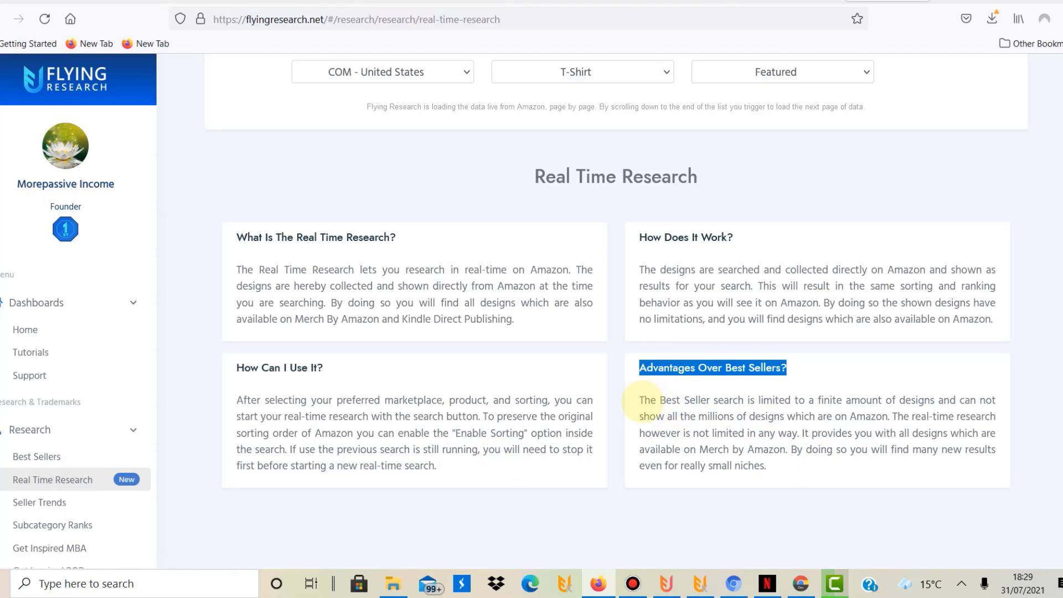
{"action": "left_click_drag", "start_coordinate": [641, 400], "coordinate": [766, 464]}
{"action": "type", "text": "kayak"}
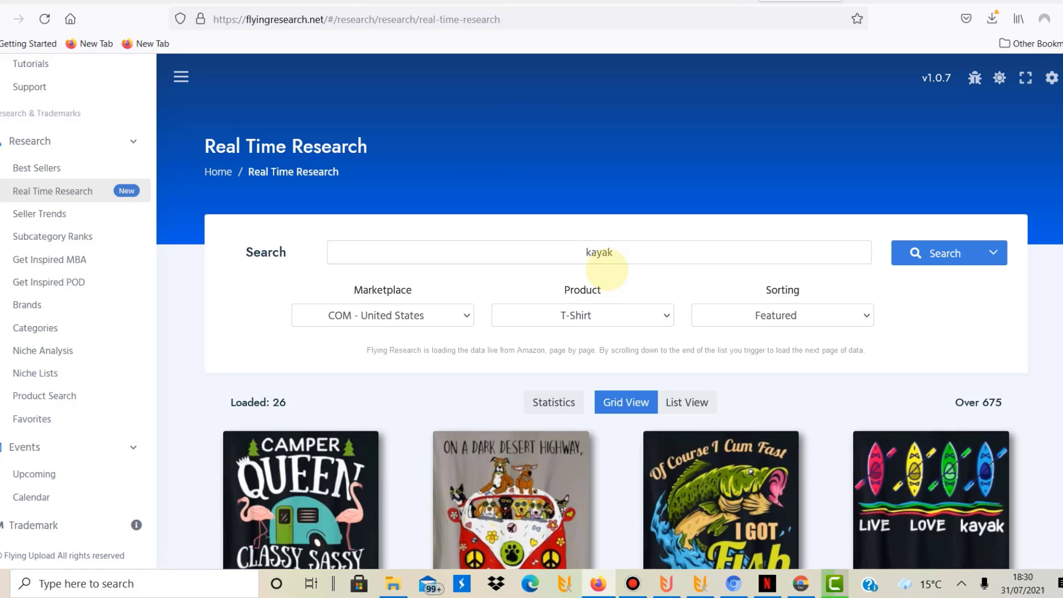
{"action": "scroll", "scroll_direction": "down", "scroll_amount": 3}
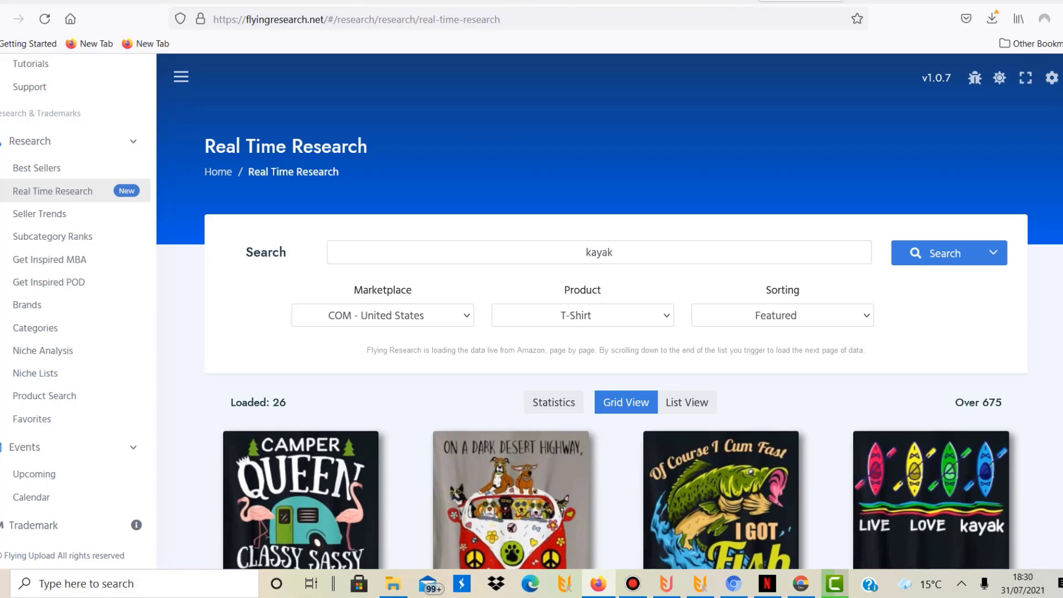
{"action": "left_click", "coordinate": [381, 314]}
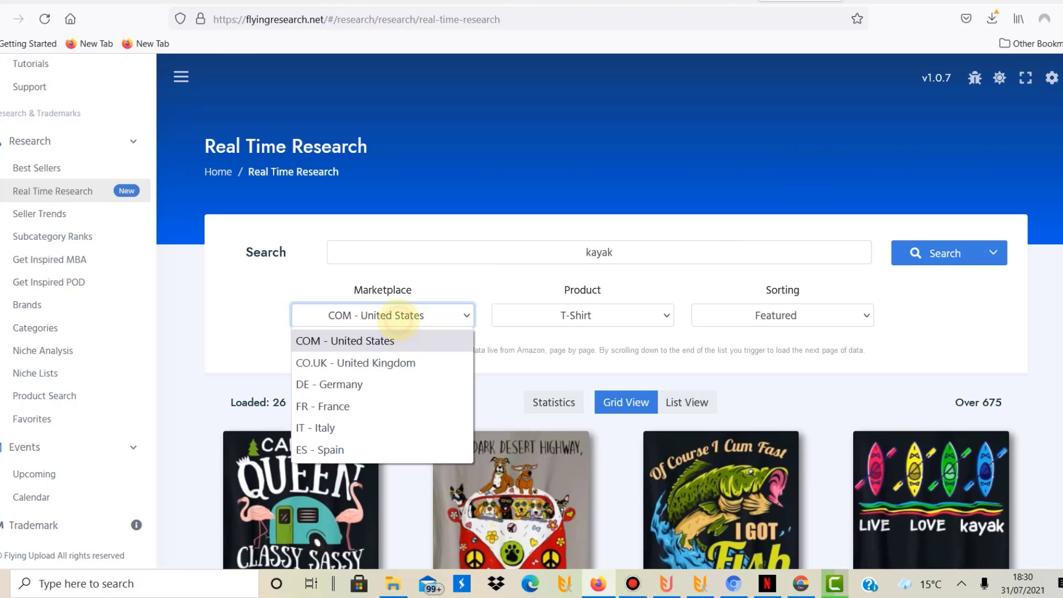
{"action": "mouse_move", "coordinate": [339, 427]}
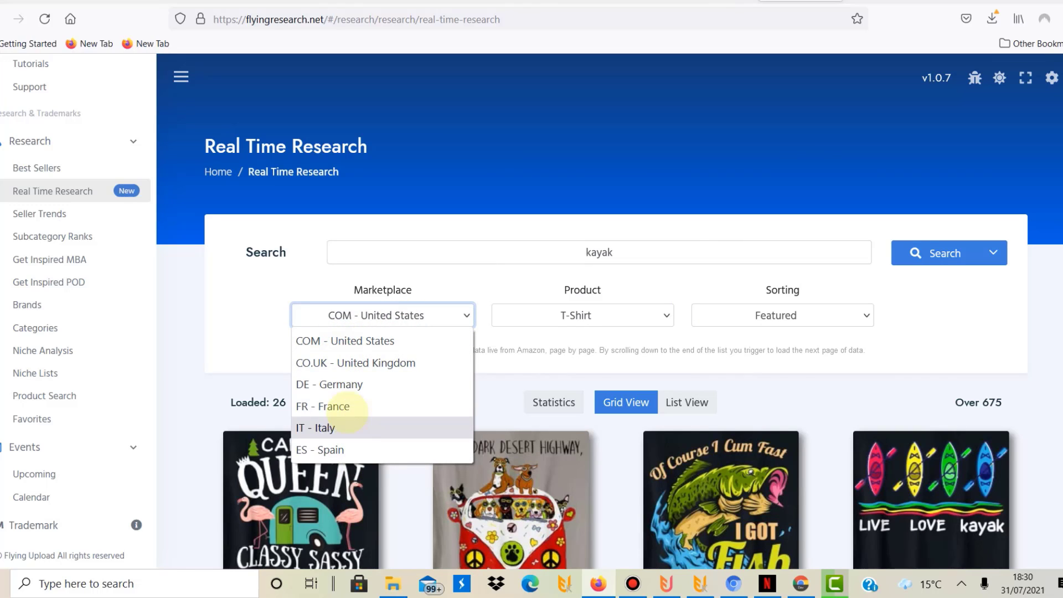
{"action": "left_click", "coordinate": [581, 314]}
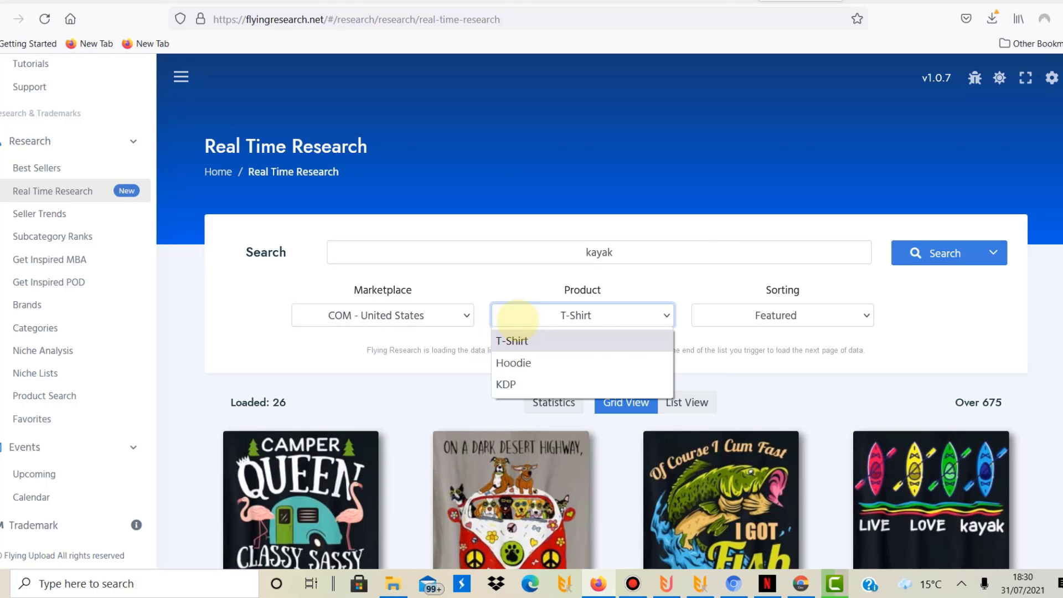
{"action": "mouse_move", "coordinate": [513, 363]}
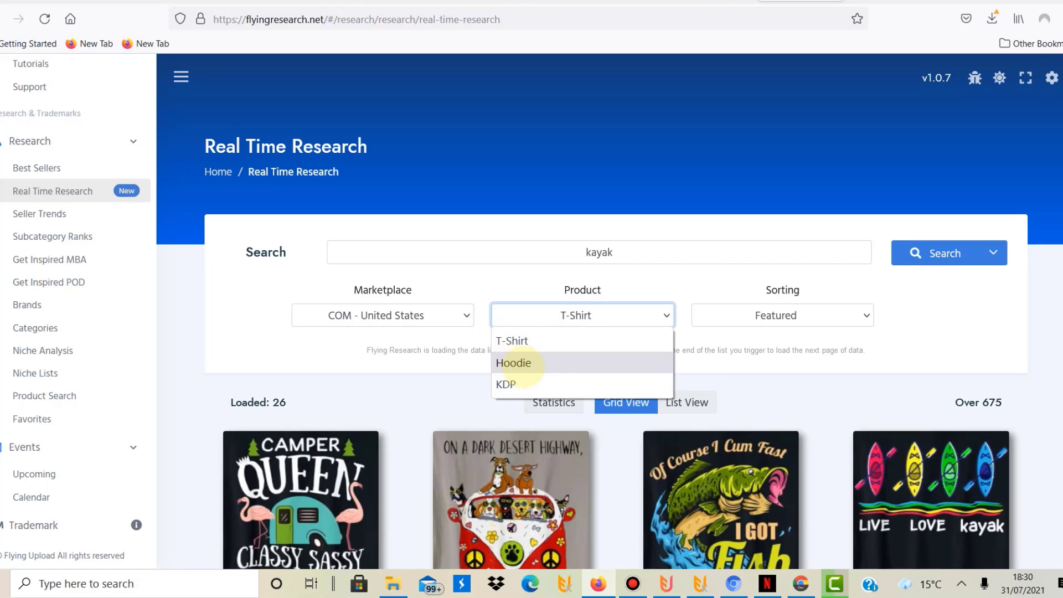
{"action": "mouse_move", "coordinate": [524, 384]}
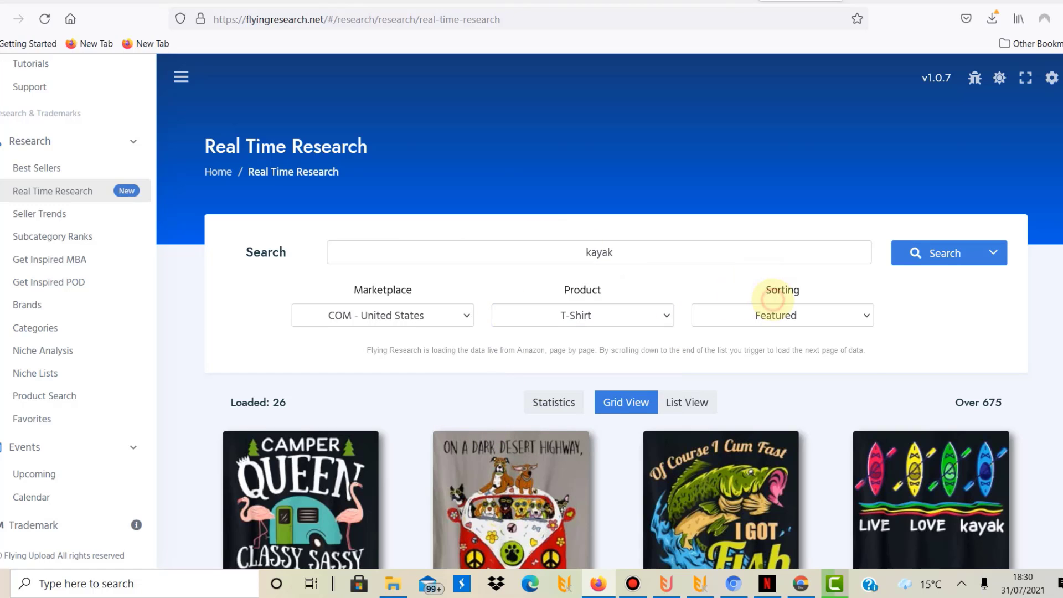
{"action": "left_click", "coordinate": [781, 315]}
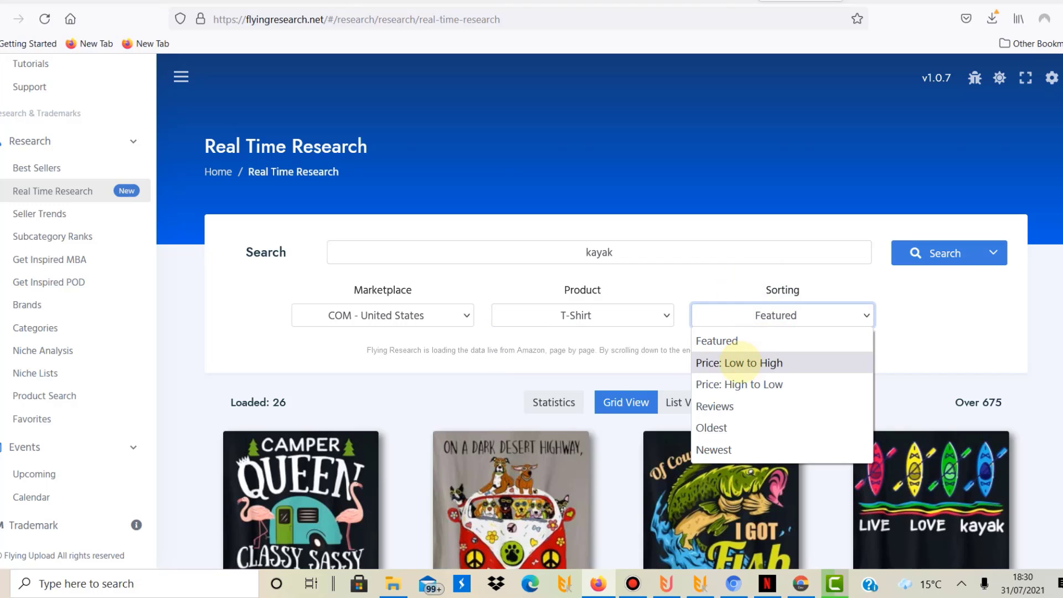
{"action": "mouse_move", "coordinate": [715, 406]}
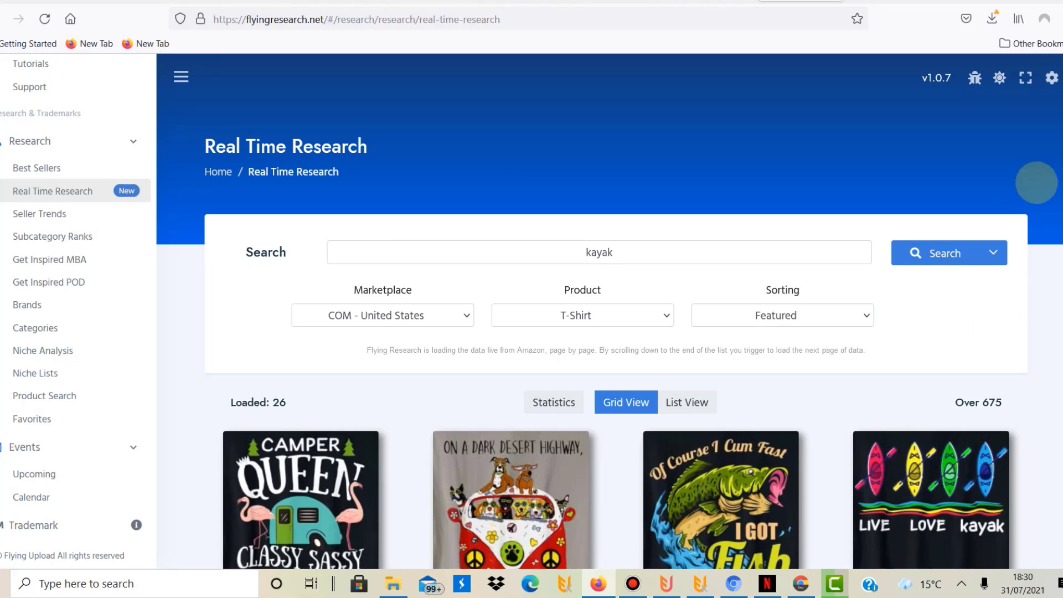
Browse the 26 kayak designs down to 'That's all folks!', then scroll back up.
{"action": "scroll", "scroll_direction": "down", "scroll_amount": 3}
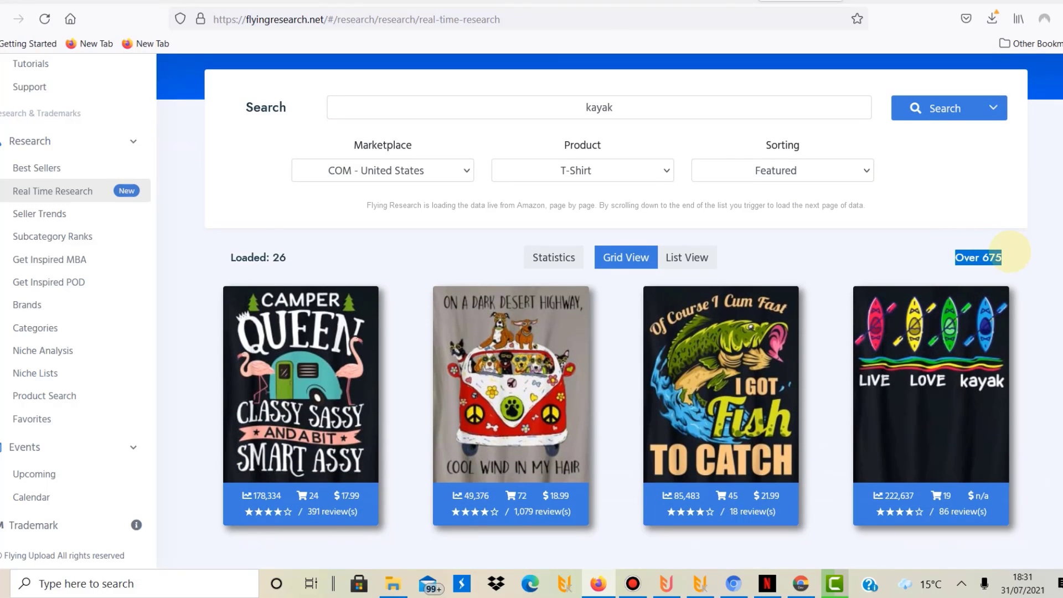
{"action": "scroll", "scroll_direction": "down", "scroll_amount": 3}
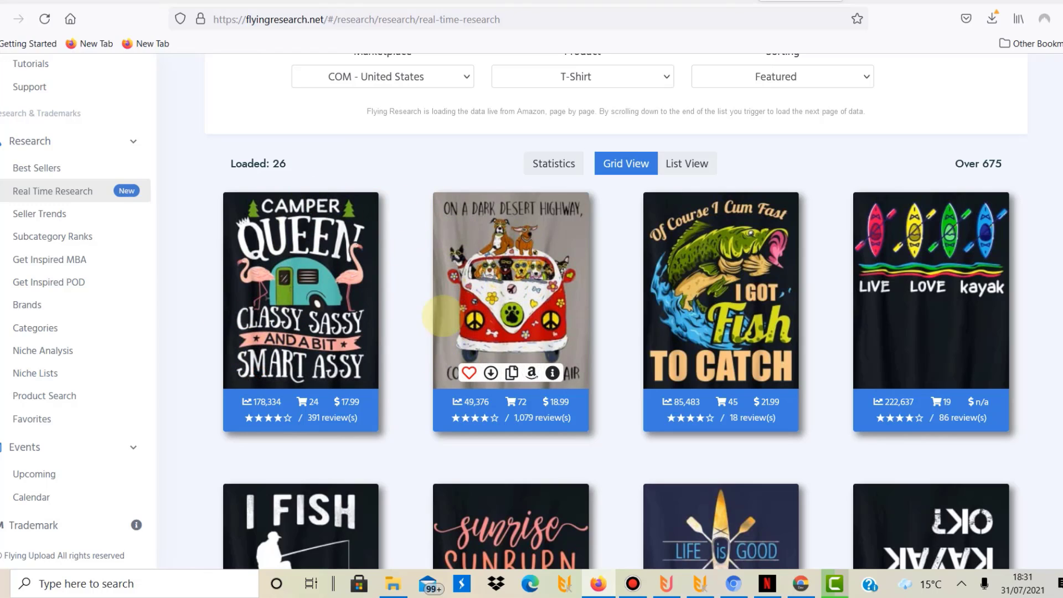
{"action": "mouse_move", "coordinate": [610, 242]}
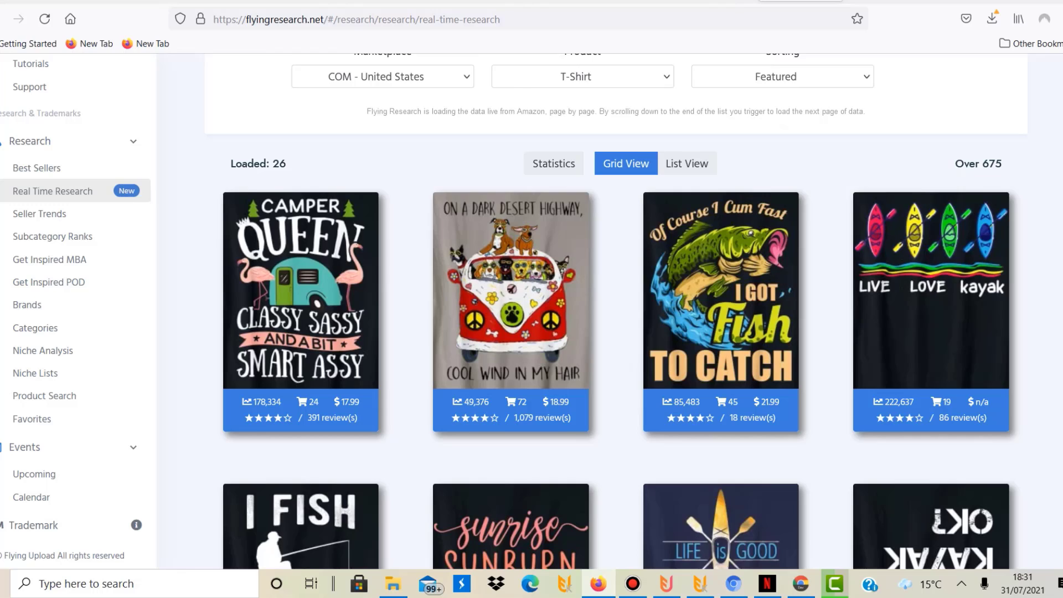
{"action": "scroll", "scroll_direction": "down", "scroll_amount": 3}
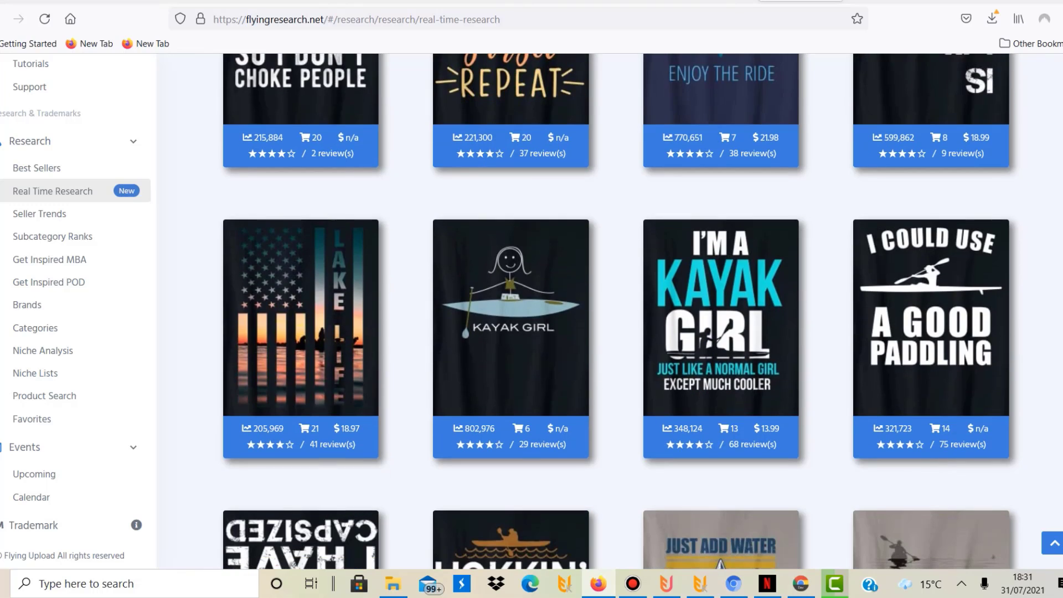
{"action": "scroll", "scroll_direction": "down", "scroll_amount": 3}
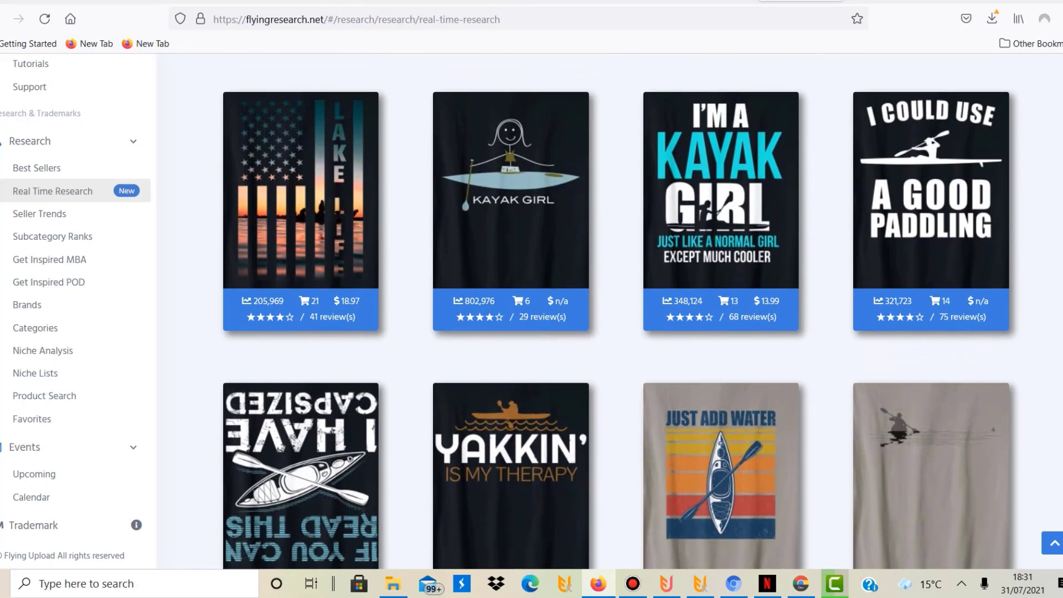
{"action": "scroll", "scroll_direction": "down", "scroll_amount": 3}
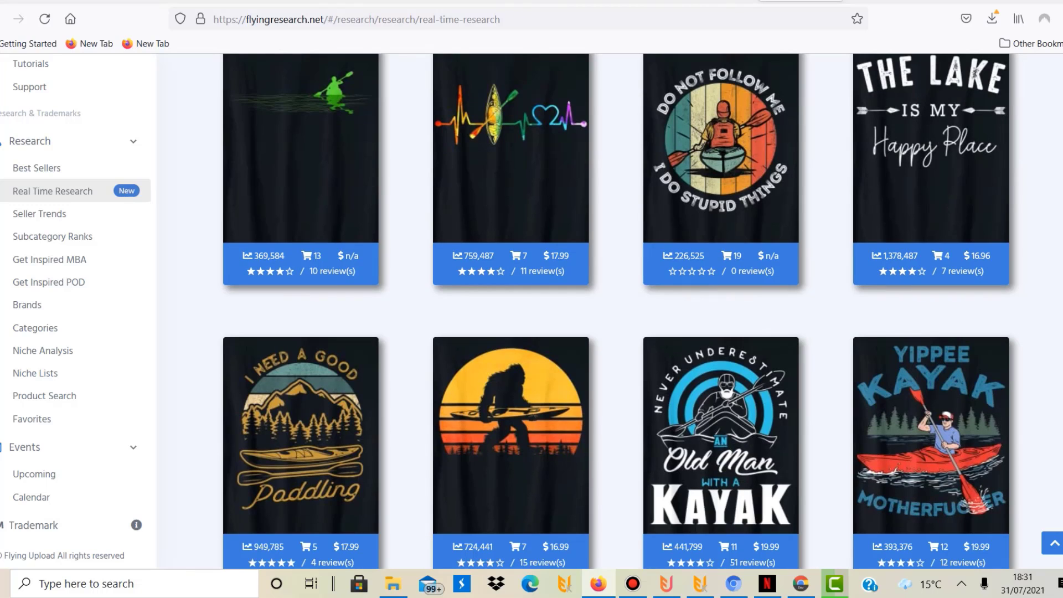
{"action": "scroll", "scroll_direction": "down", "scroll_amount": 3}
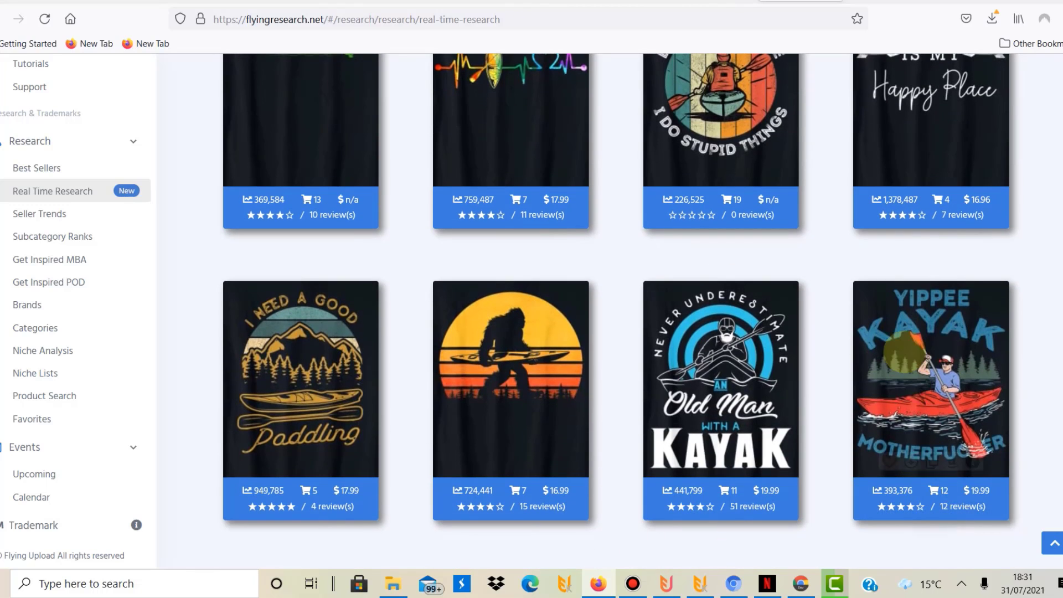
{"action": "mouse_move", "coordinate": [975, 198]}
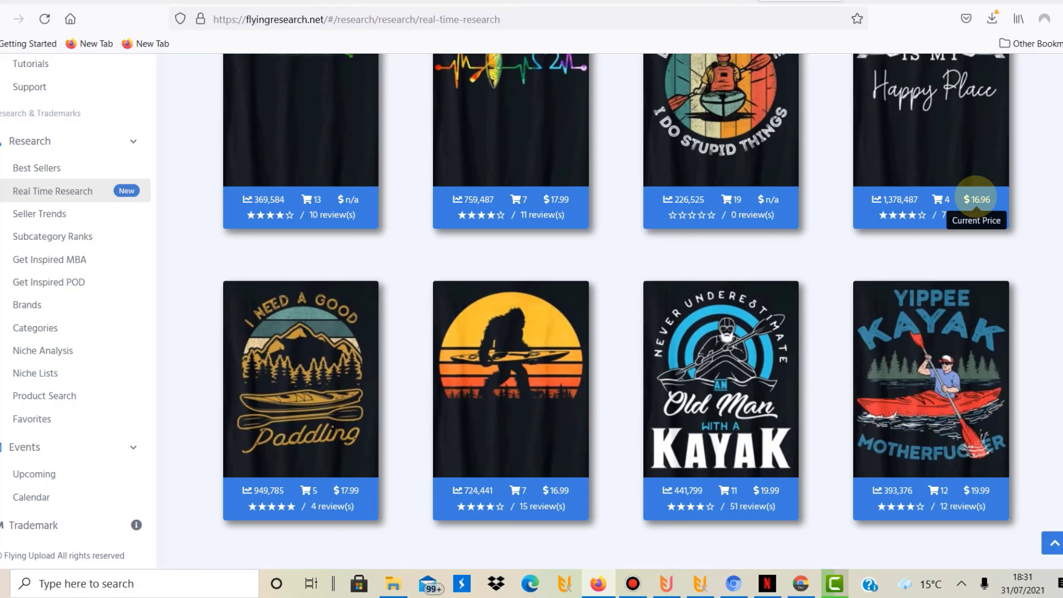
{"action": "mouse_move", "coordinate": [901, 508]}
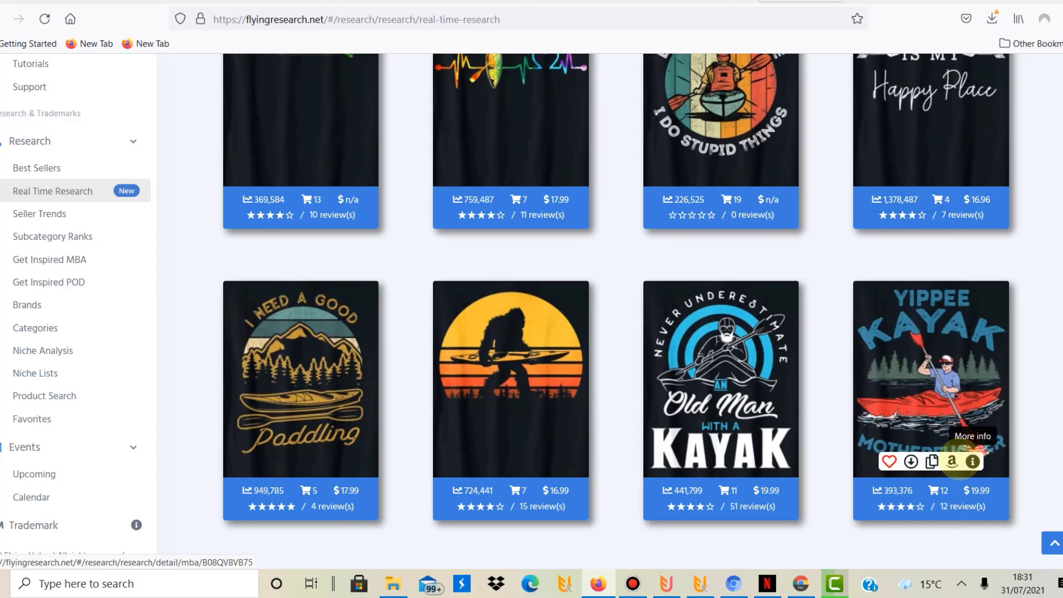
{"action": "mouse_move", "coordinate": [893, 461]}
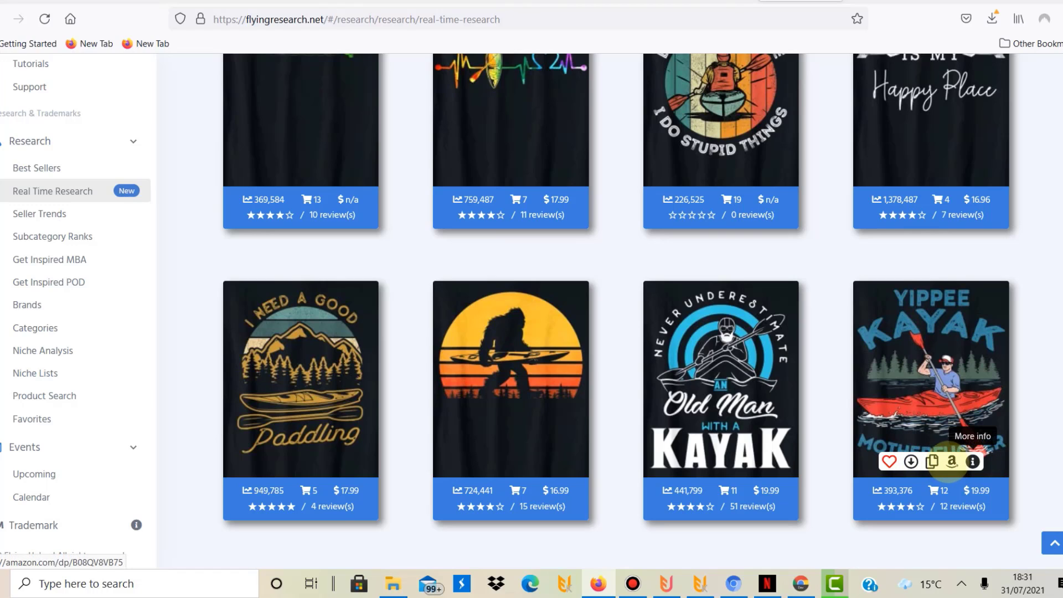
{"action": "scroll", "scroll_direction": "down", "scroll_amount": 3}
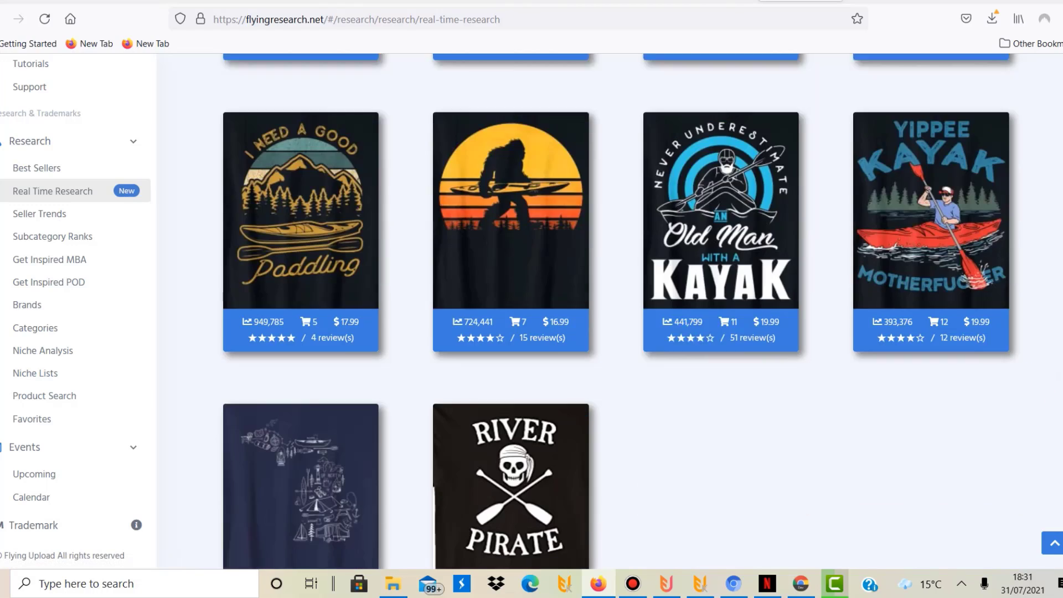
{"action": "scroll", "scroll_direction": "down", "scroll_amount": 3}
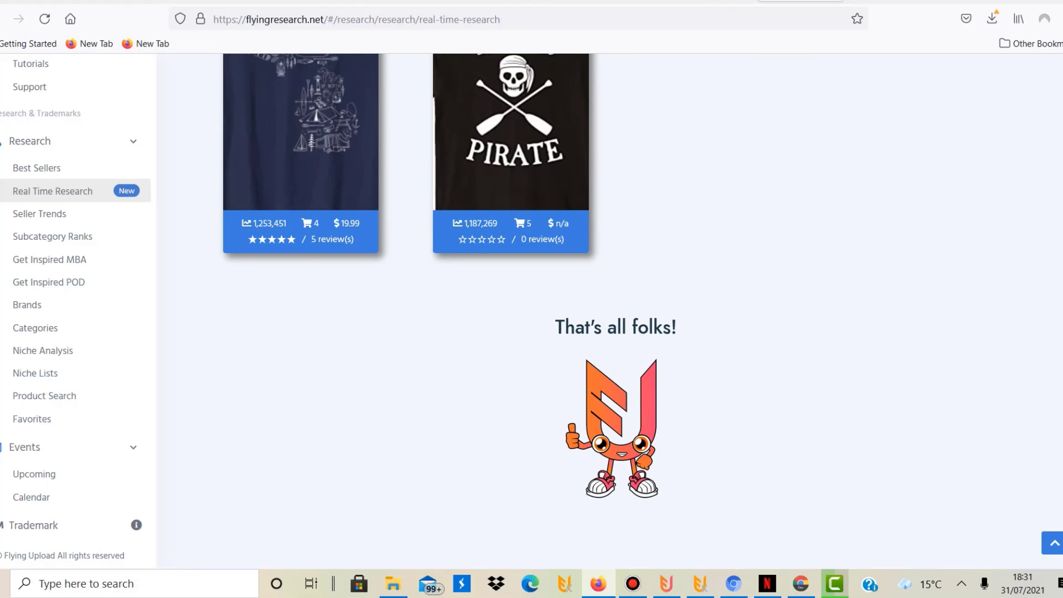
{"action": "scroll", "scroll_direction": "up", "scroll_amount": 3}
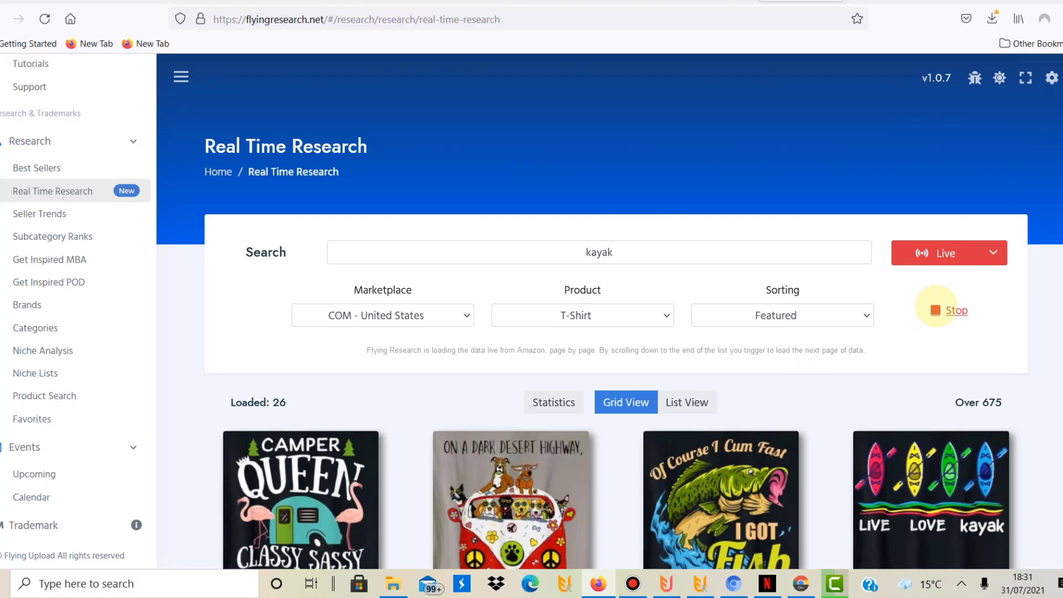
Stop live loading and select the 'kayak' keyword in the Search box for replacement.
{"action": "left_click", "coordinate": [956, 310]}
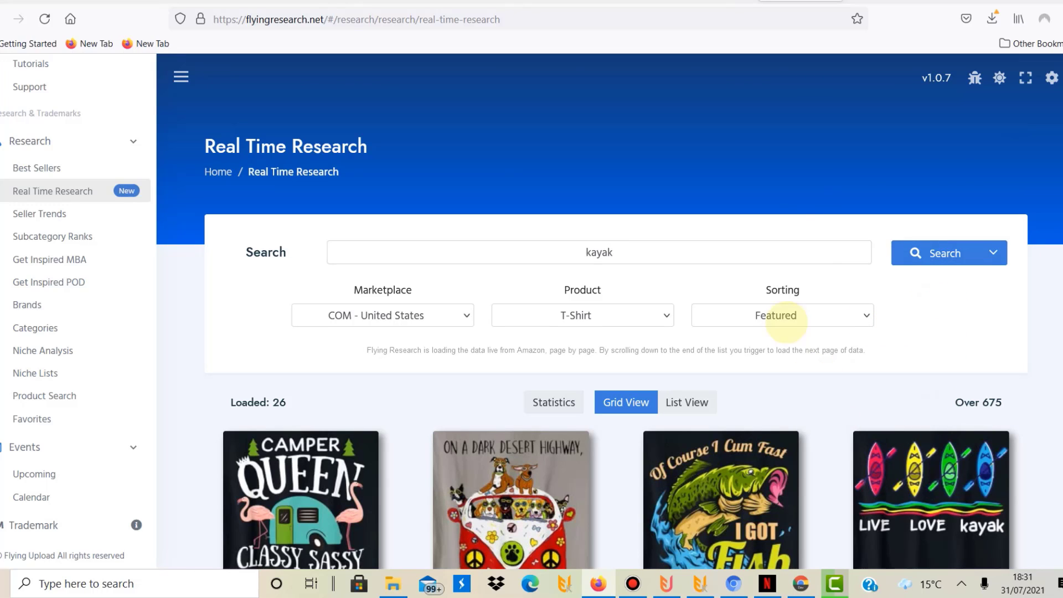
{"action": "left_click", "coordinate": [598, 251]}
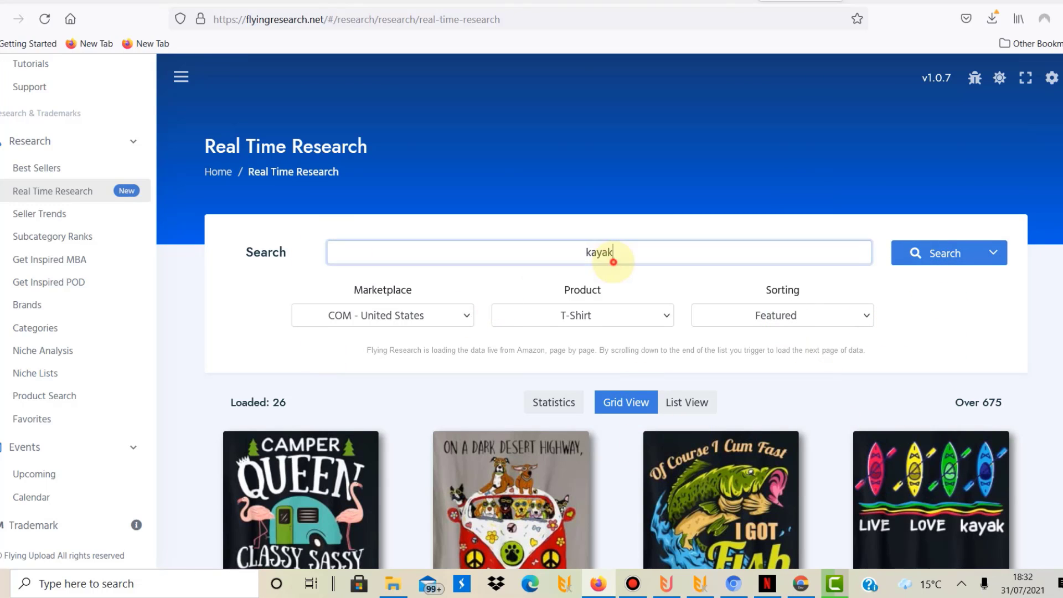
{"action": "double_click", "coordinate": [598, 252]}
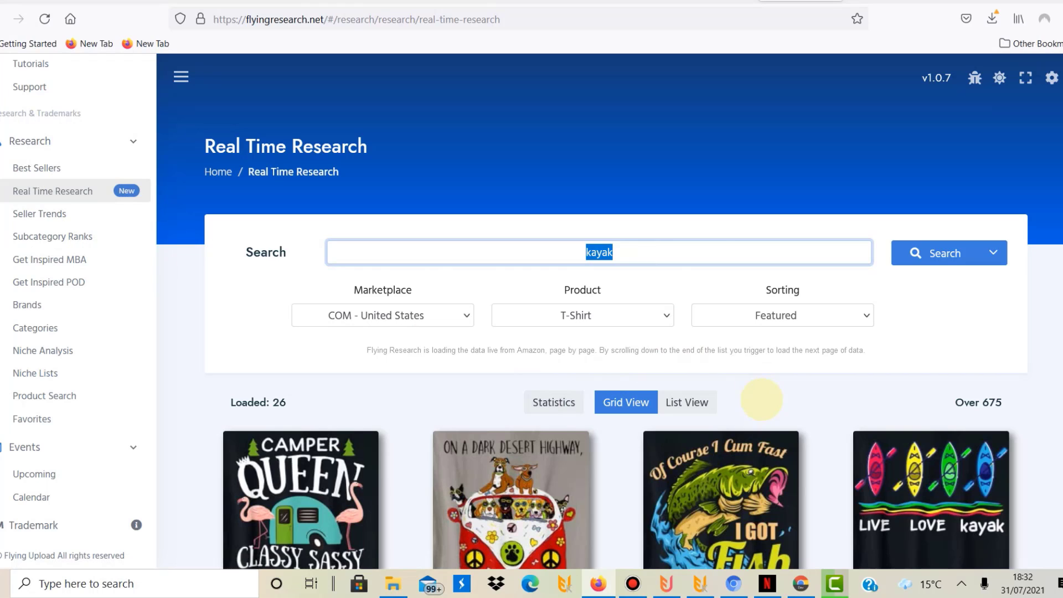
{"action": "scroll", "scroll_direction": "down", "scroll_amount": 3}
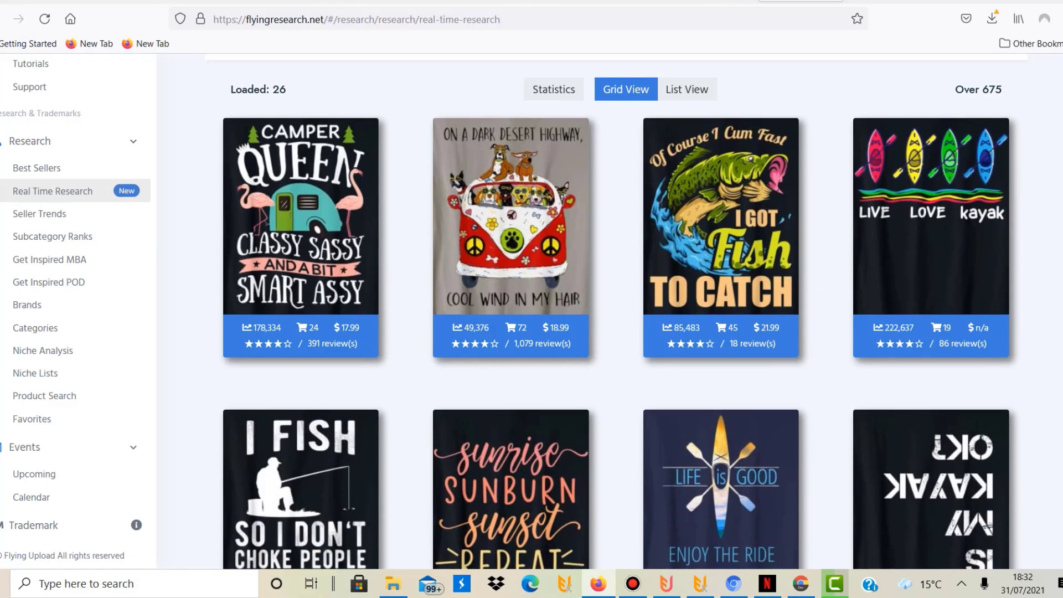
{"action": "scroll", "scroll_direction": "down", "scroll_amount": 3}
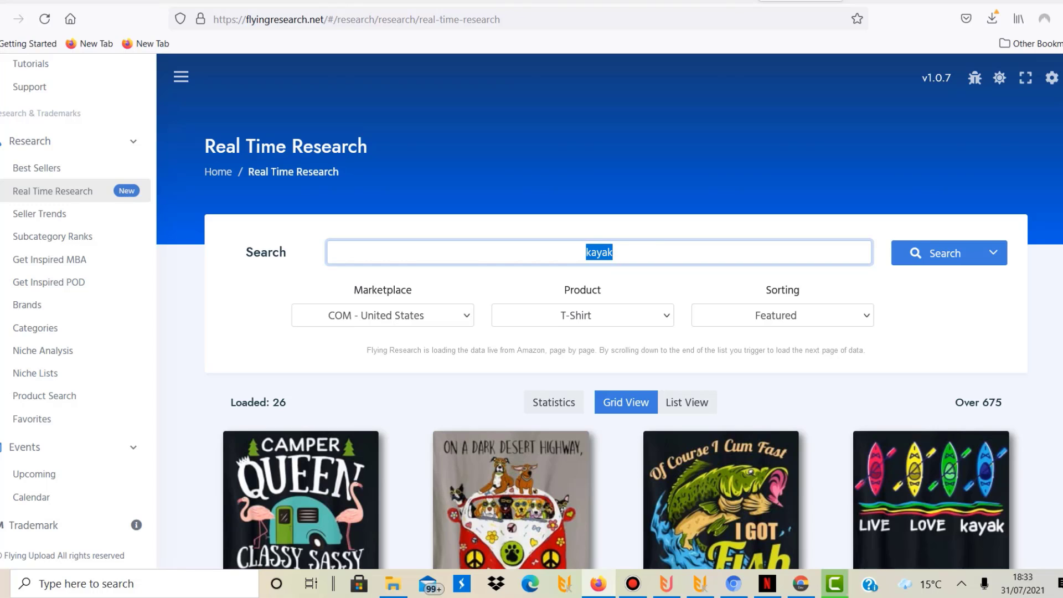
Scroll through the kayak design grid, reviewing each design's rank, sales, price and reviews.
{"action": "scroll", "scroll_direction": "down", "scroll_amount": 3}
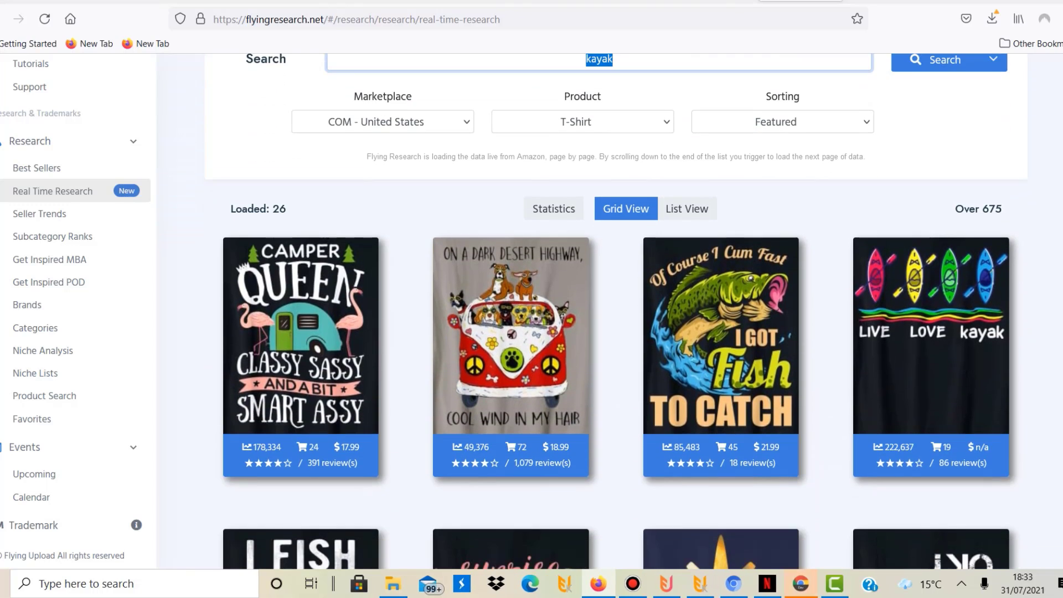
{"action": "scroll", "scroll_direction": "down", "scroll_amount": 3}
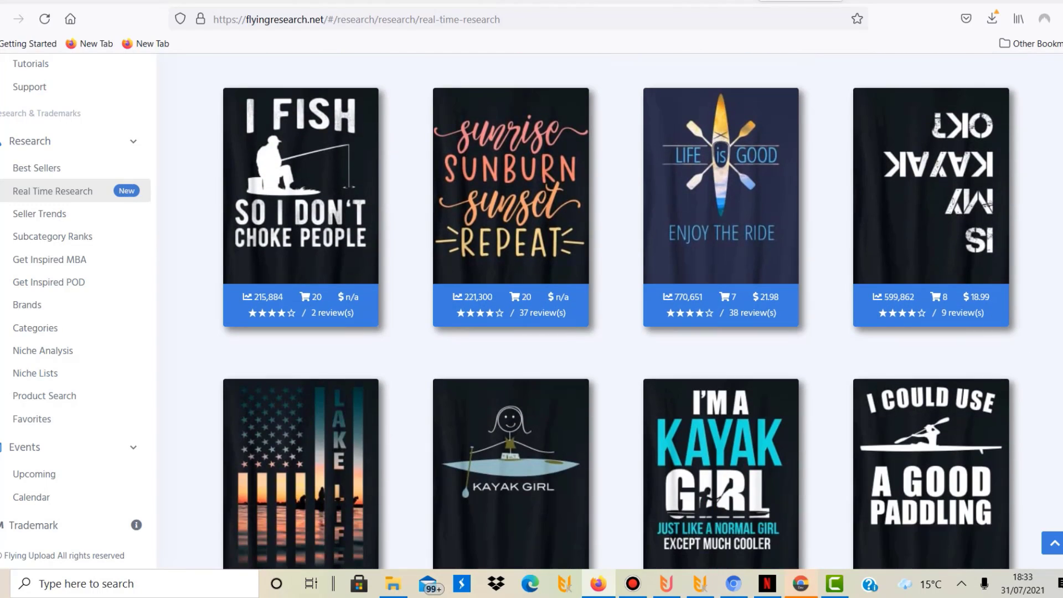
{"action": "scroll", "scroll_direction": "down", "scroll_amount": 3}
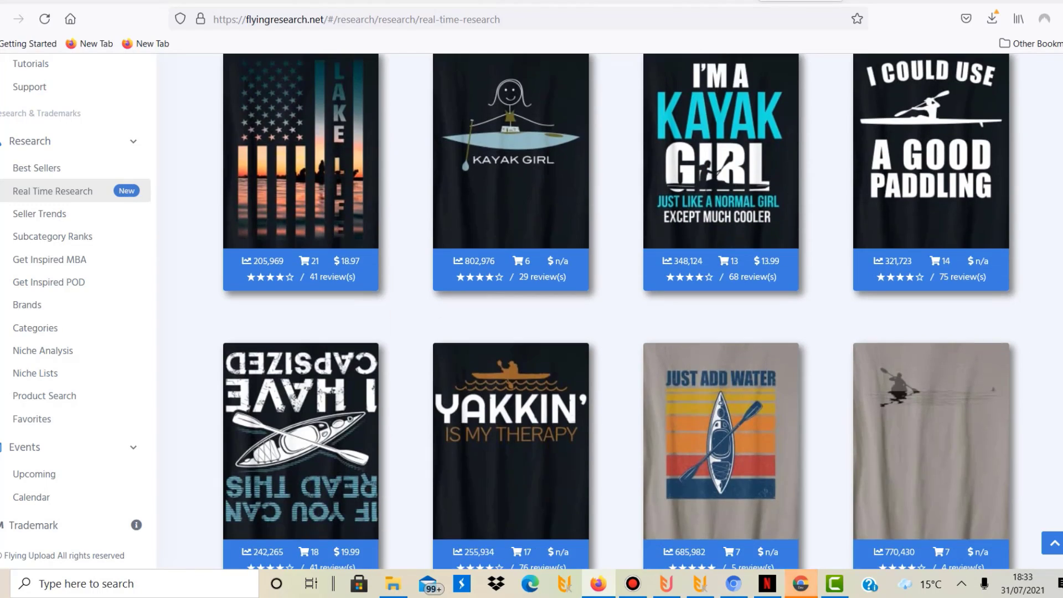
{"action": "scroll", "scroll_direction": "down", "scroll_amount": 3}
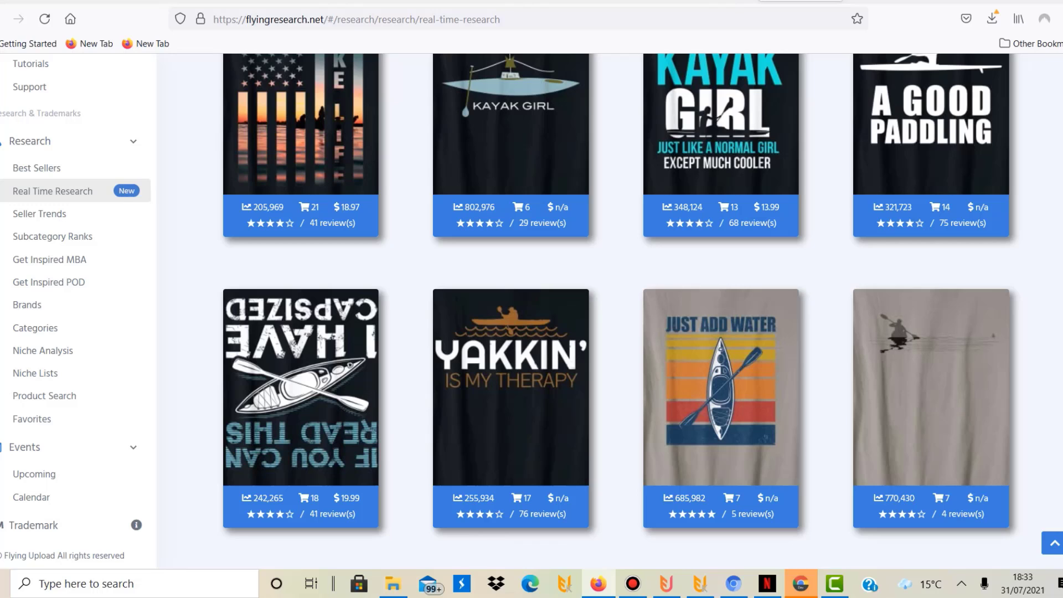
{"action": "scroll", "scroll_direction": "down", "scroll_amount": 3}
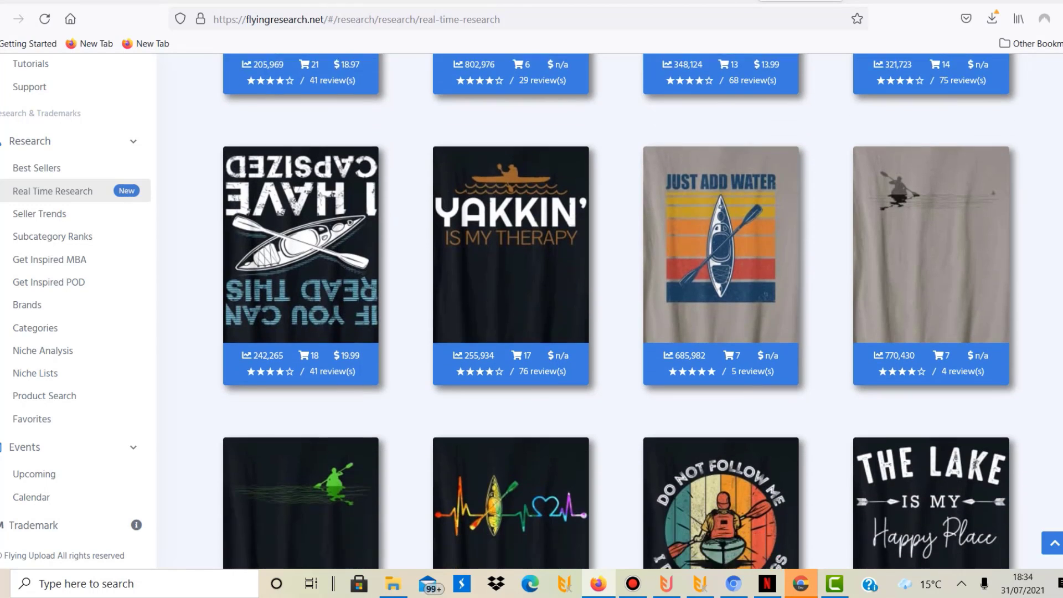
{"action": "scroll", "scroll_direction": "down", "scroll_amount": 3}
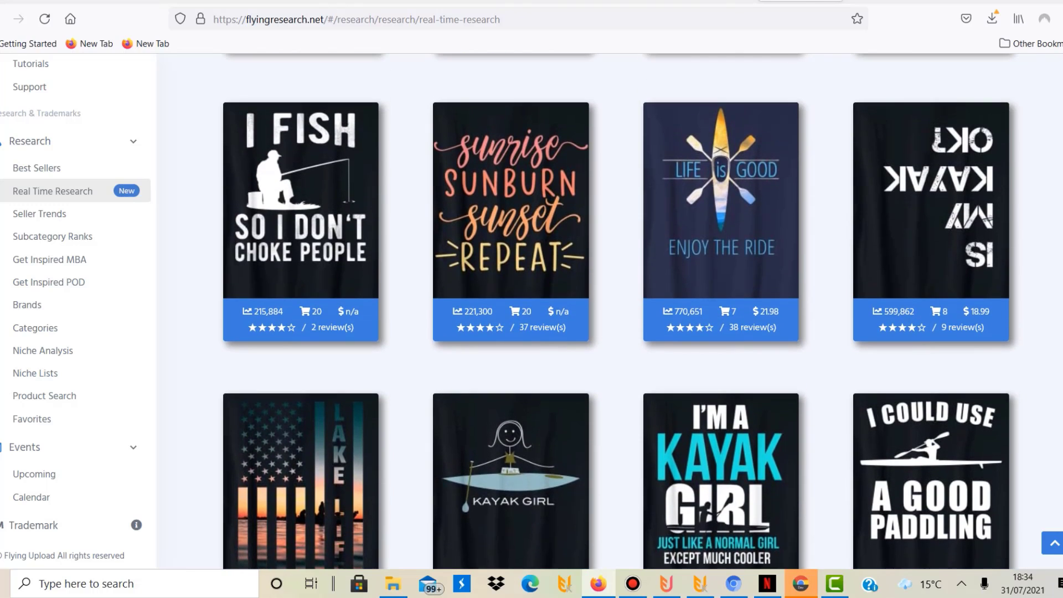
{"action": "scroll", "scroll_direction": "down", "scroll_amount": 3}
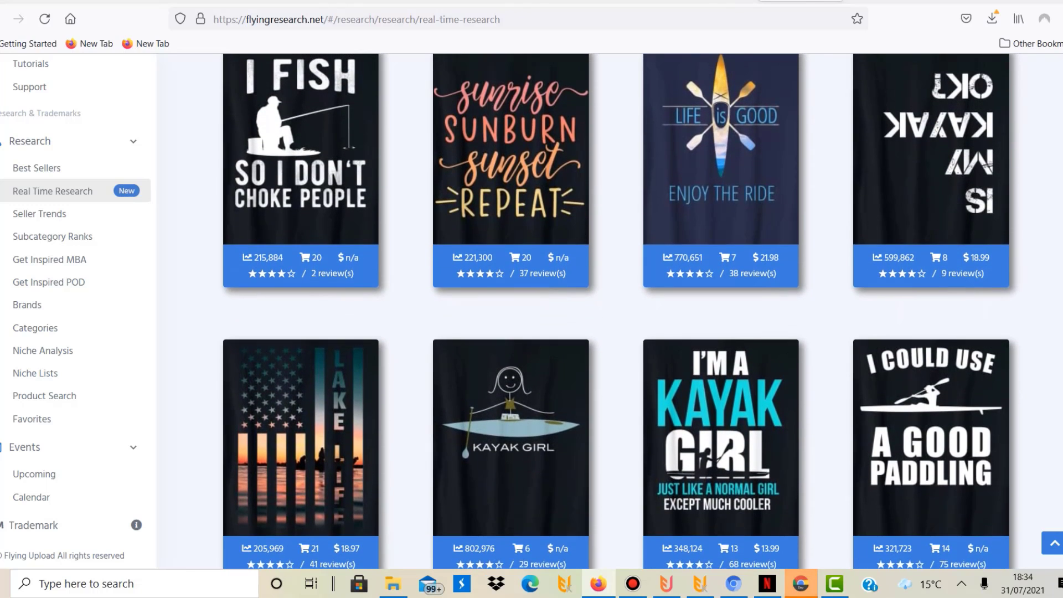
{"action": "scroll", "scroll_direction": "down", "scroll_amount": 3}
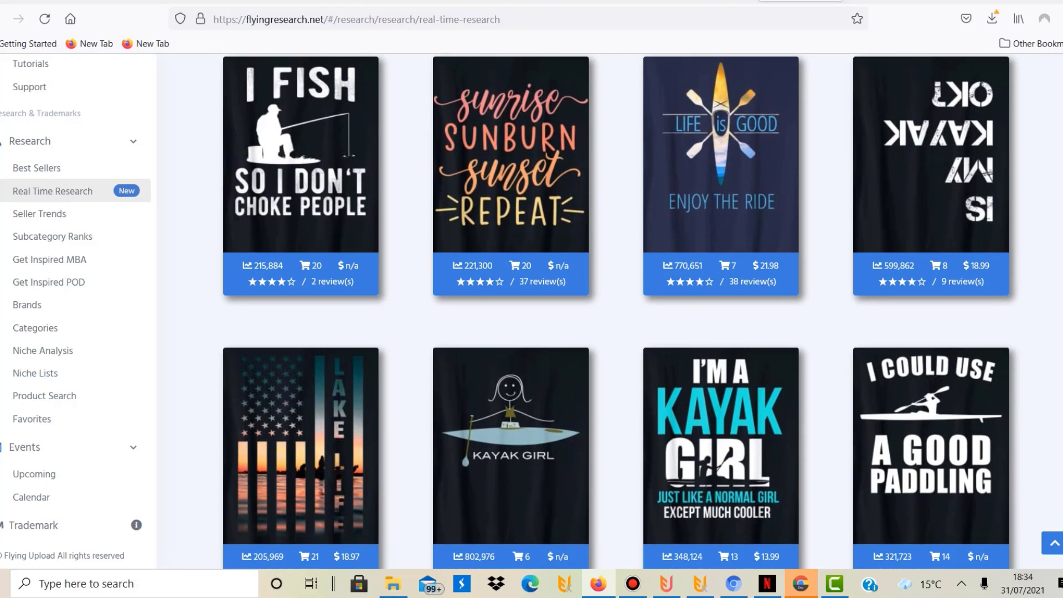
{"action": "scroll", "scroll_direction": "down", "scroll_amount": 3}
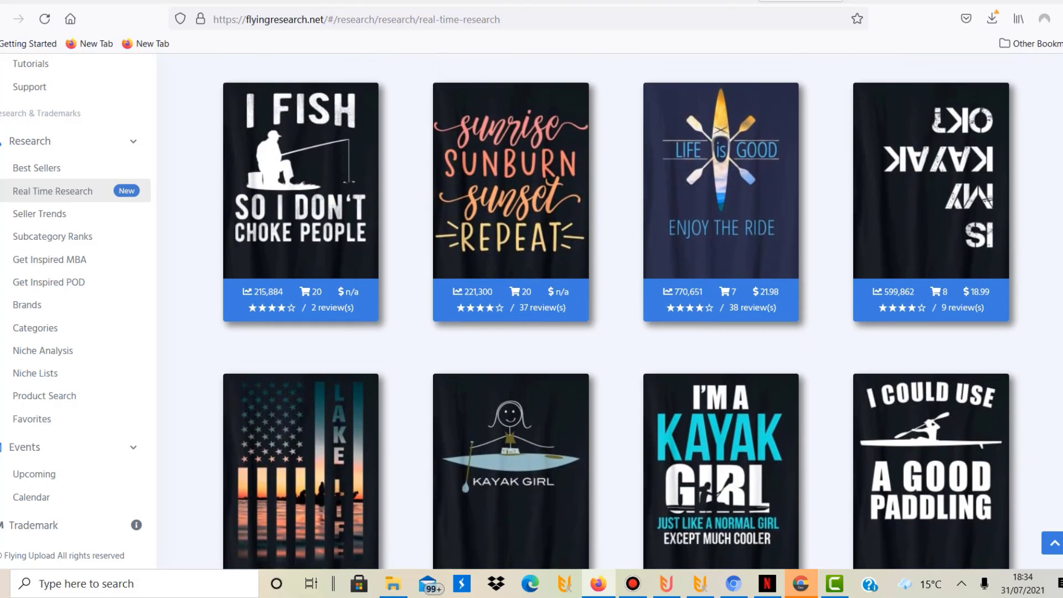